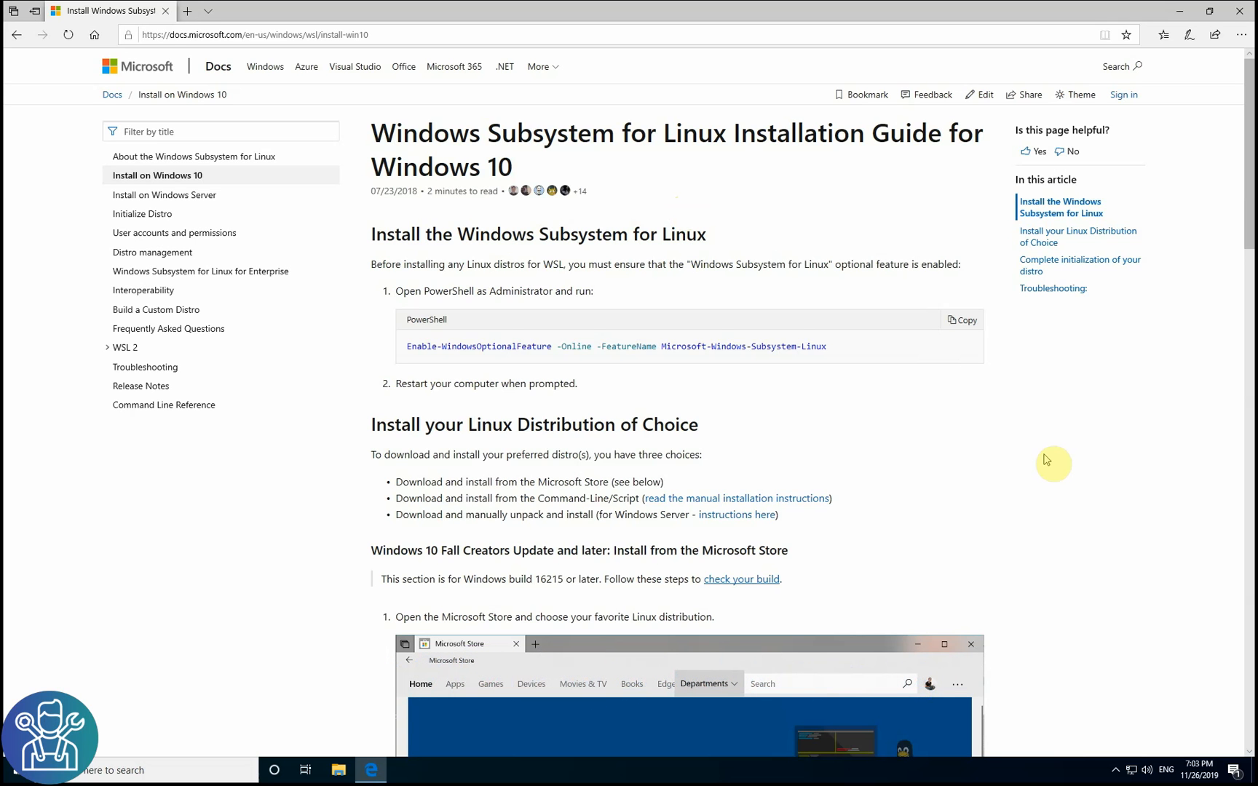
pyautogui.moveTo(951, 447)
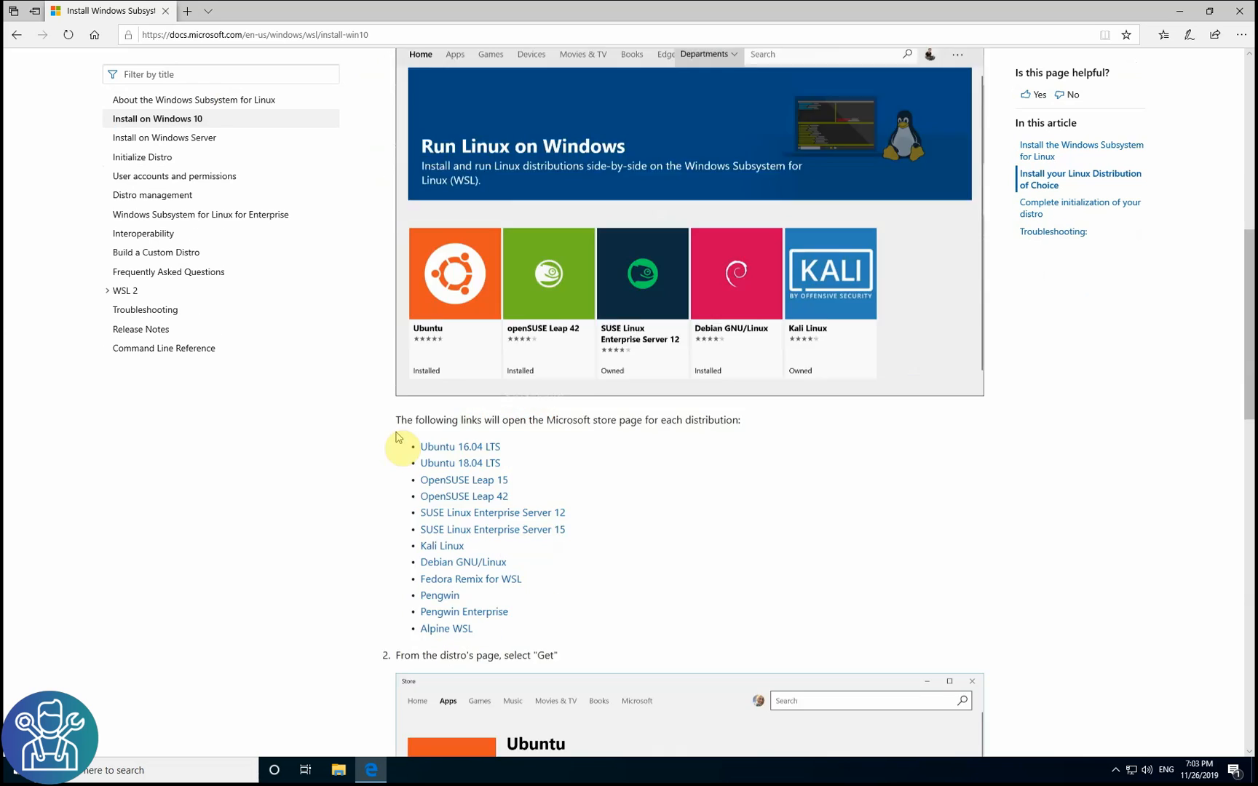
# Step: Show the About page listing Windows 10 Pro, version 1903, OS build 18362.239
pyautogui.scroll(-3)
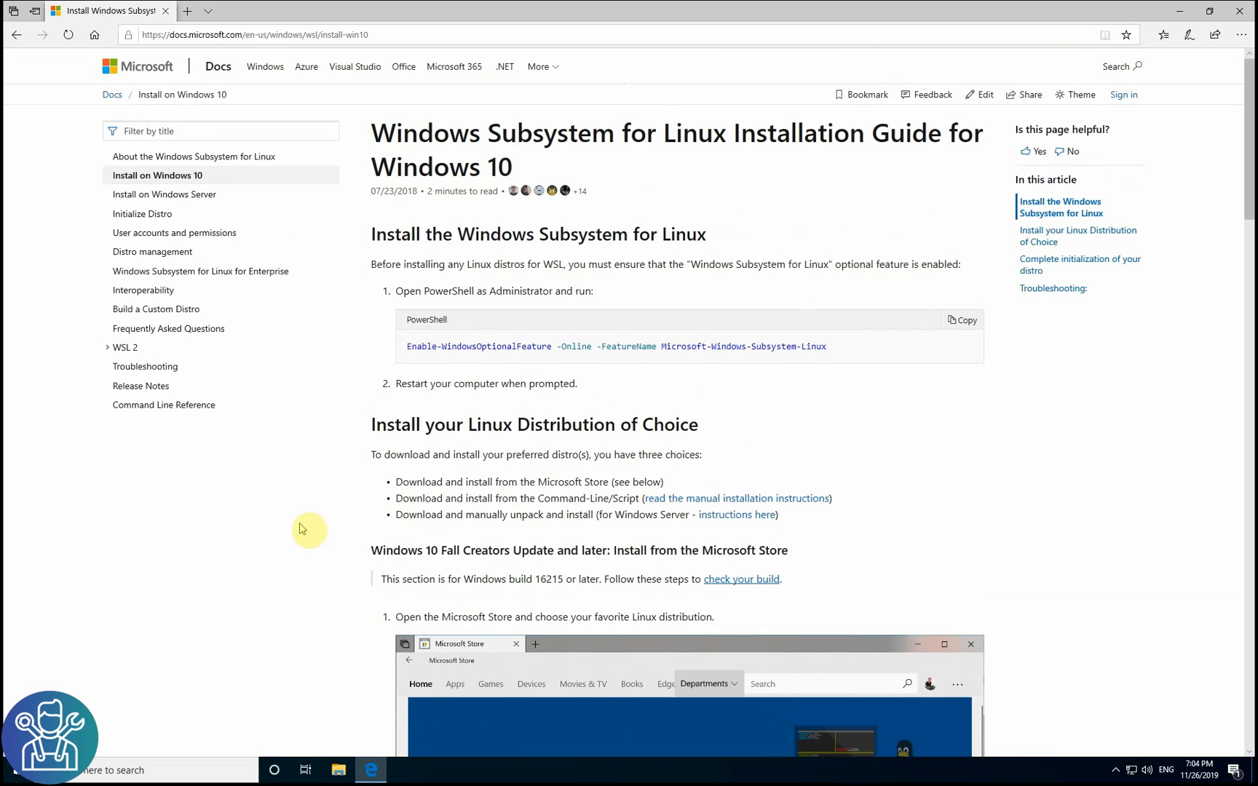
pyautogui.moveTo(490, 314)
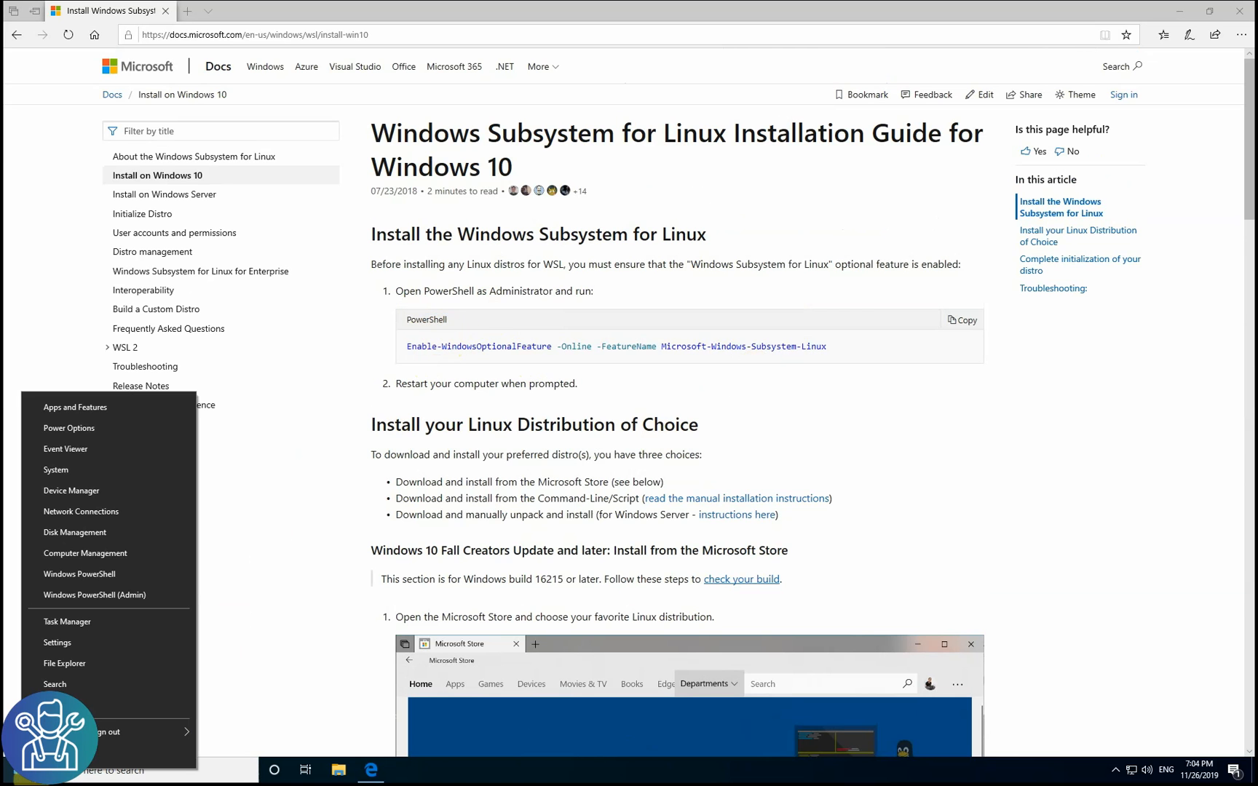
pyautogui.moveTo(95, 470)
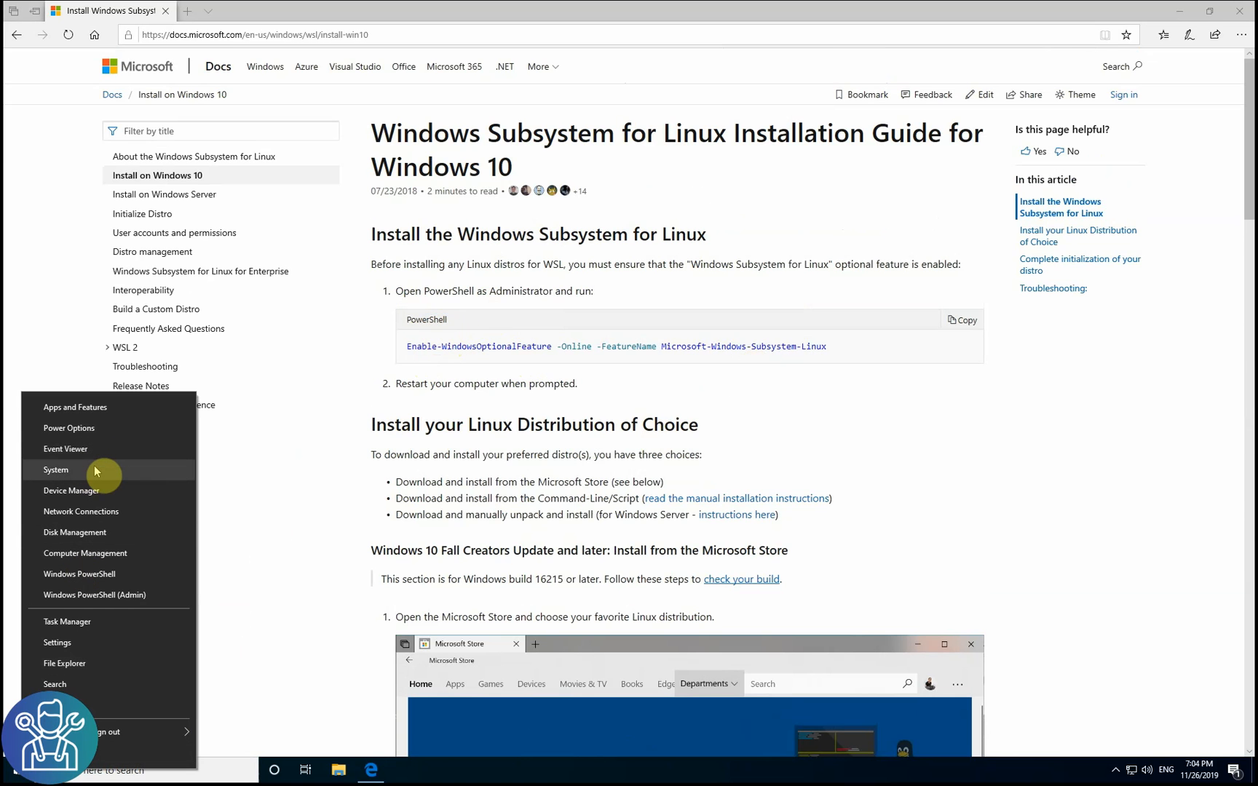
pyautogui.click(55, 469)
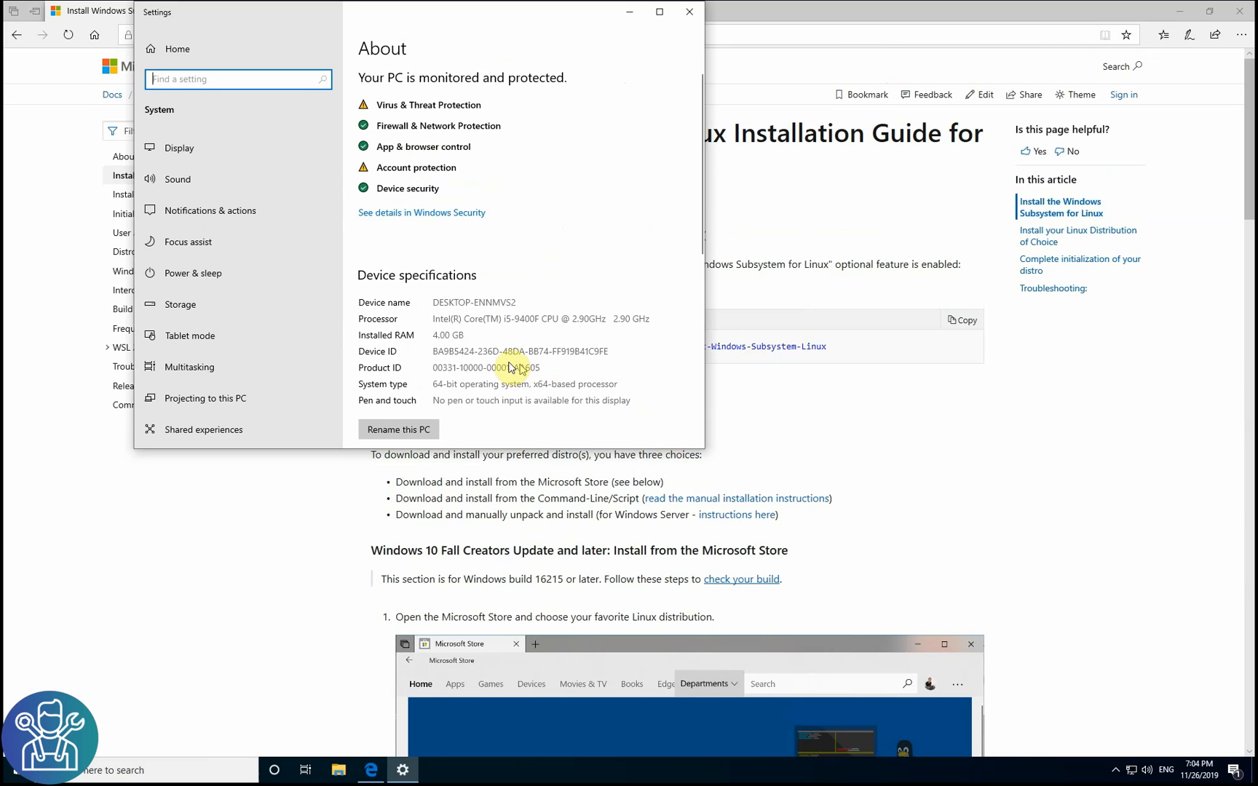
pyautogui.scroll(-3)
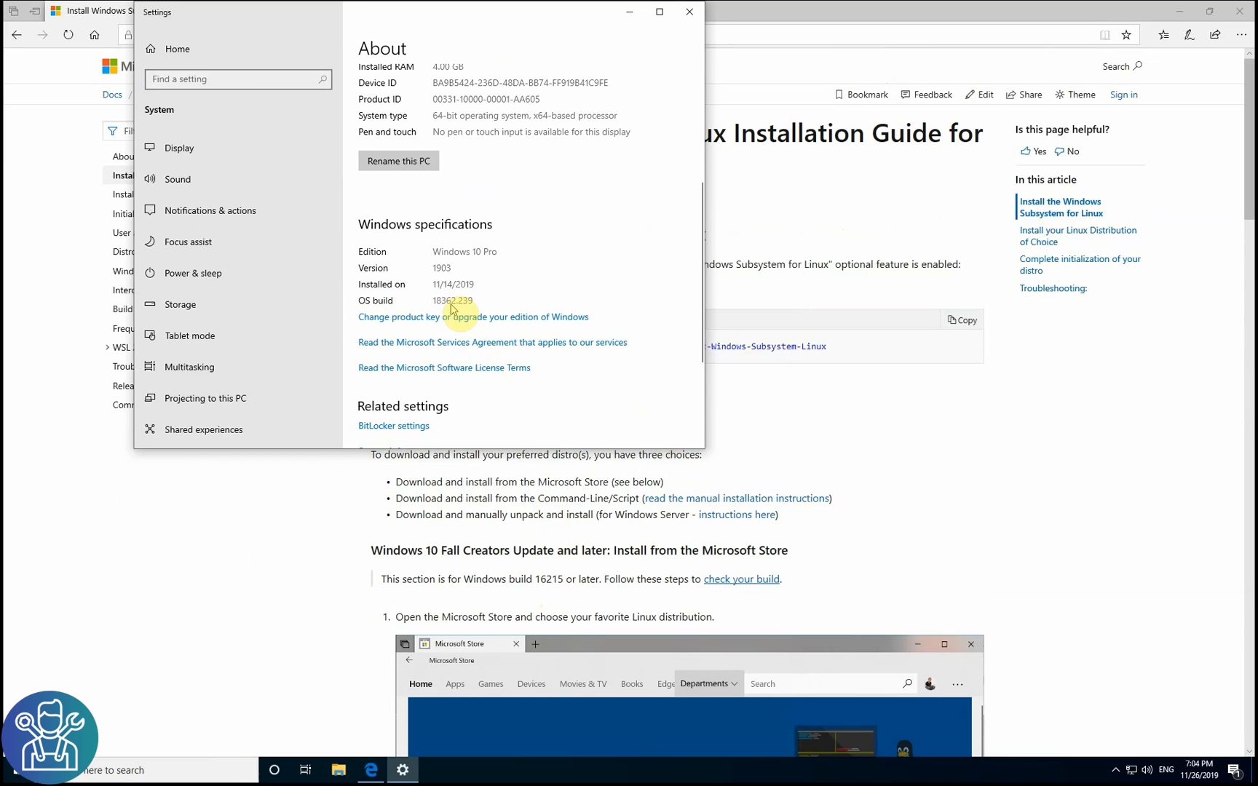
# Step: Confirm Windows Subsystem for Linux is checked in Windows Features, then close Settings
pyautogui.click(237, 79)
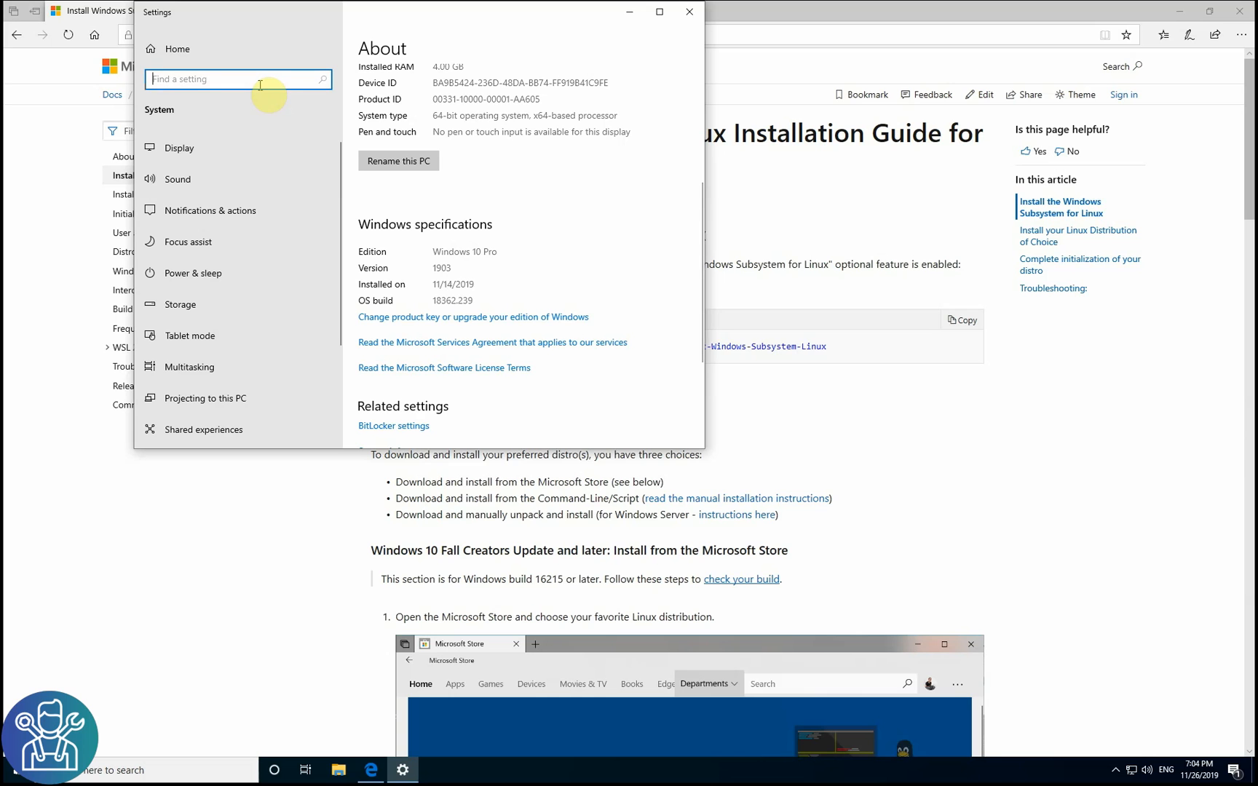
pyautogui.write('a')
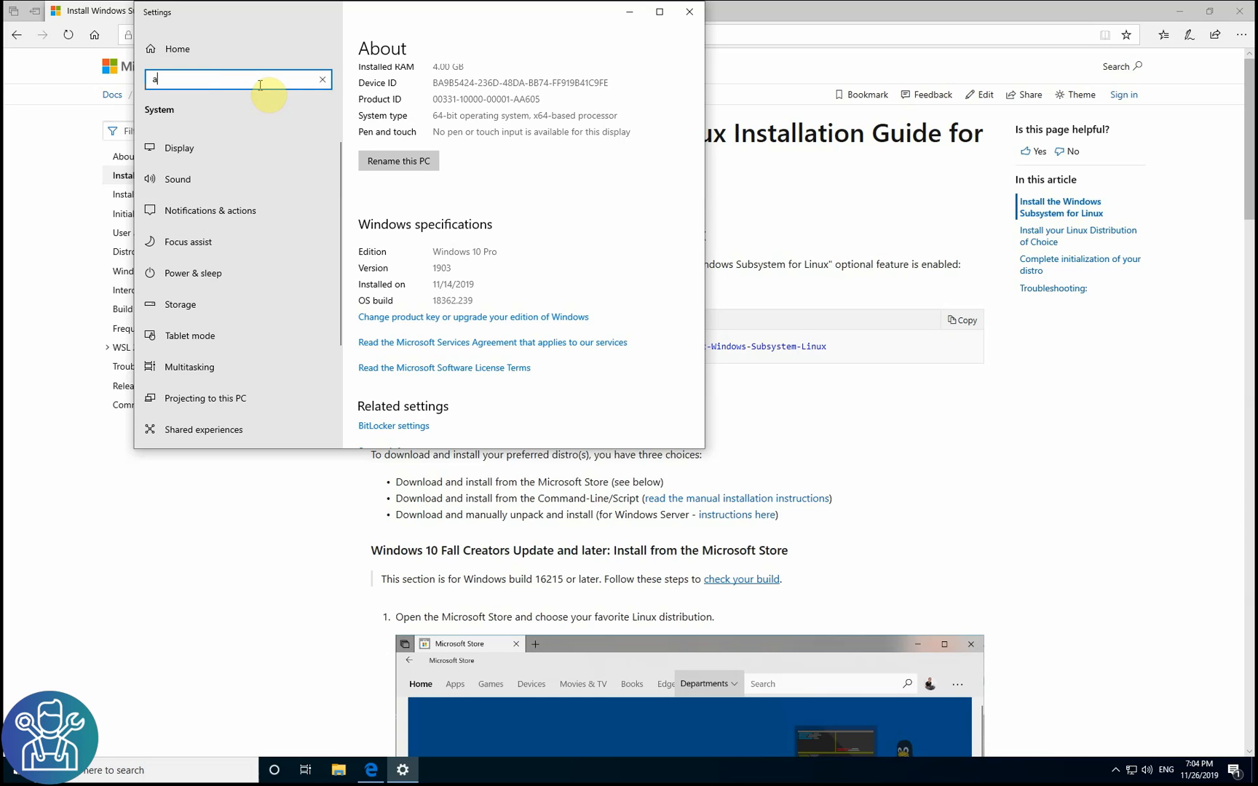
pyautogui.write('dd feature')
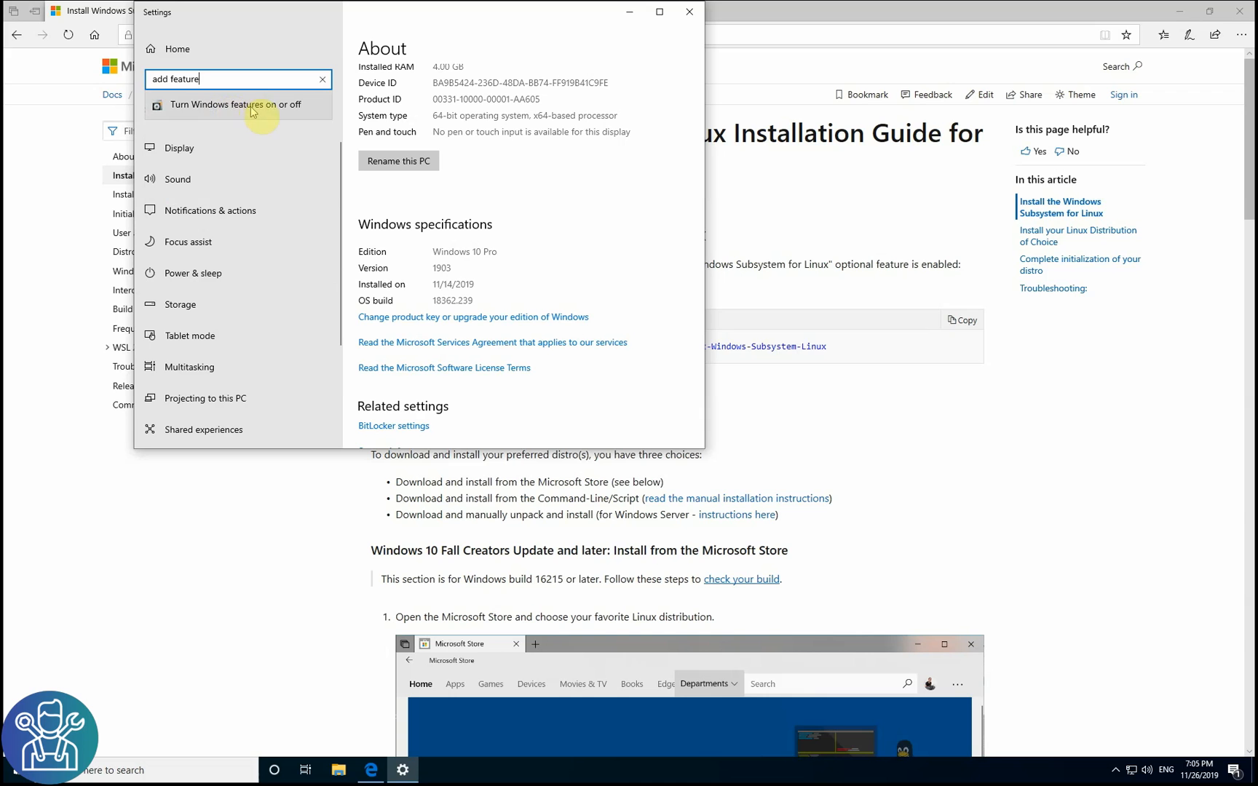
pyautogui.click(234, 104)
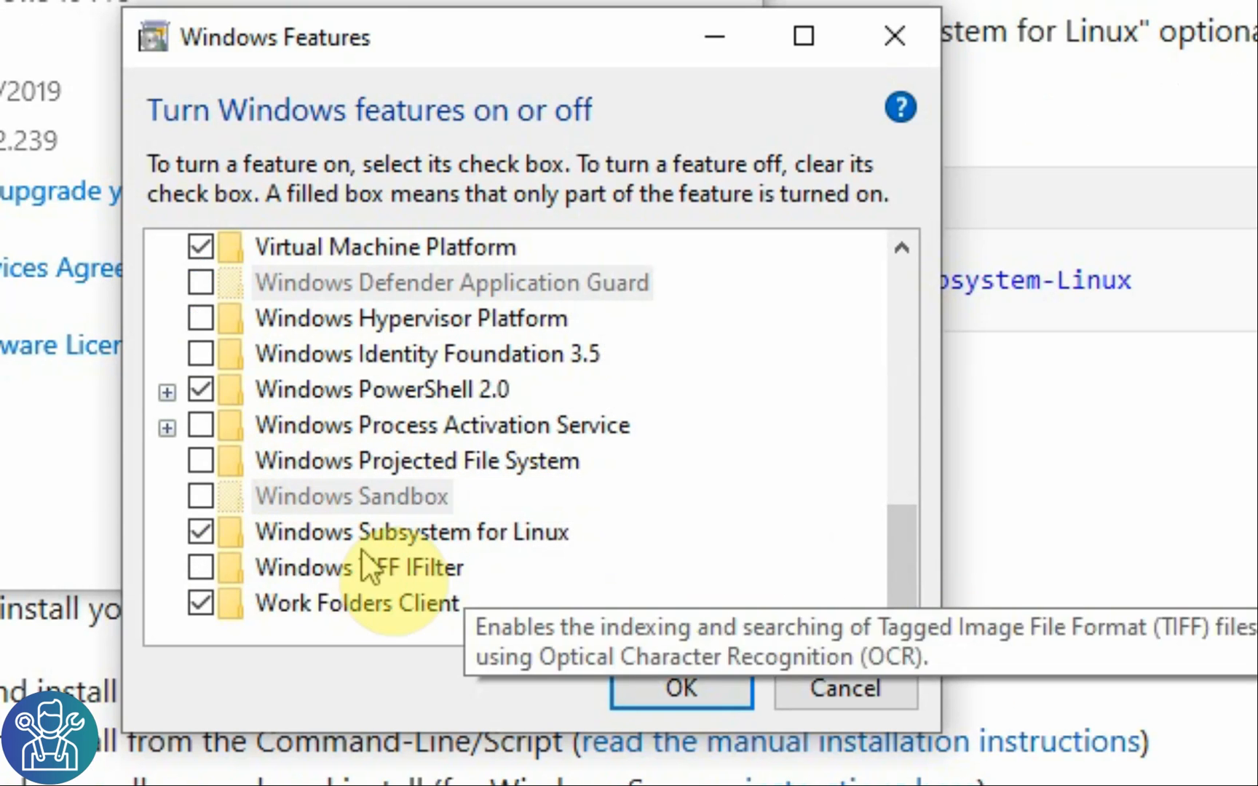
pyautogui.moveTo(569, 550)
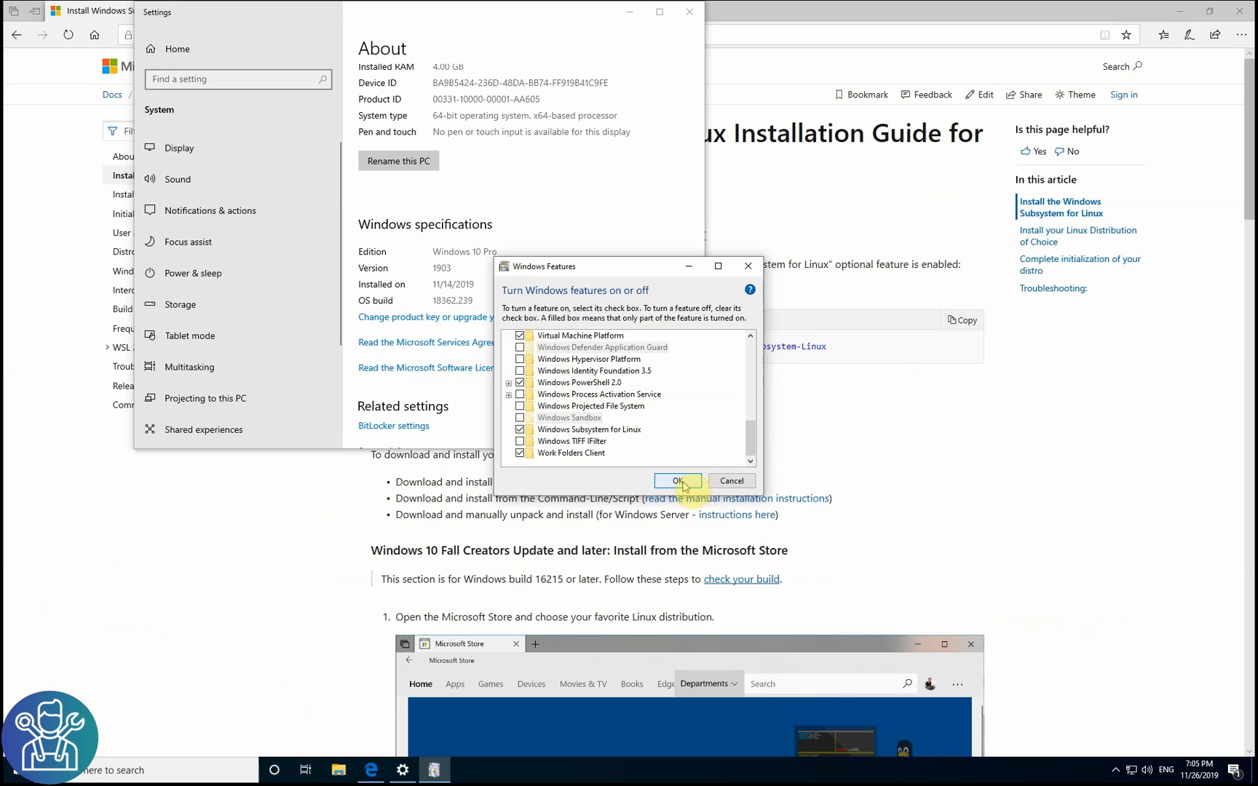
pyautogui.click(676, 480)
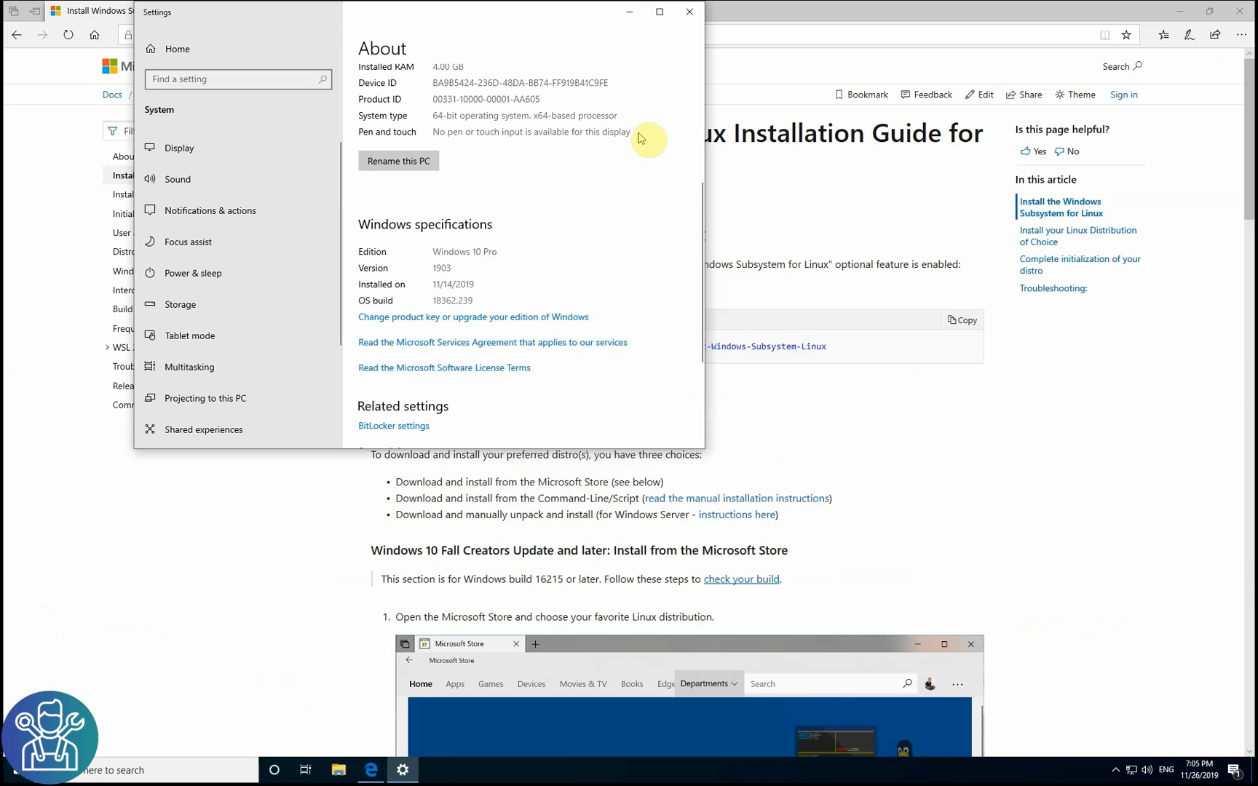
pyautogui.click(687, 11)
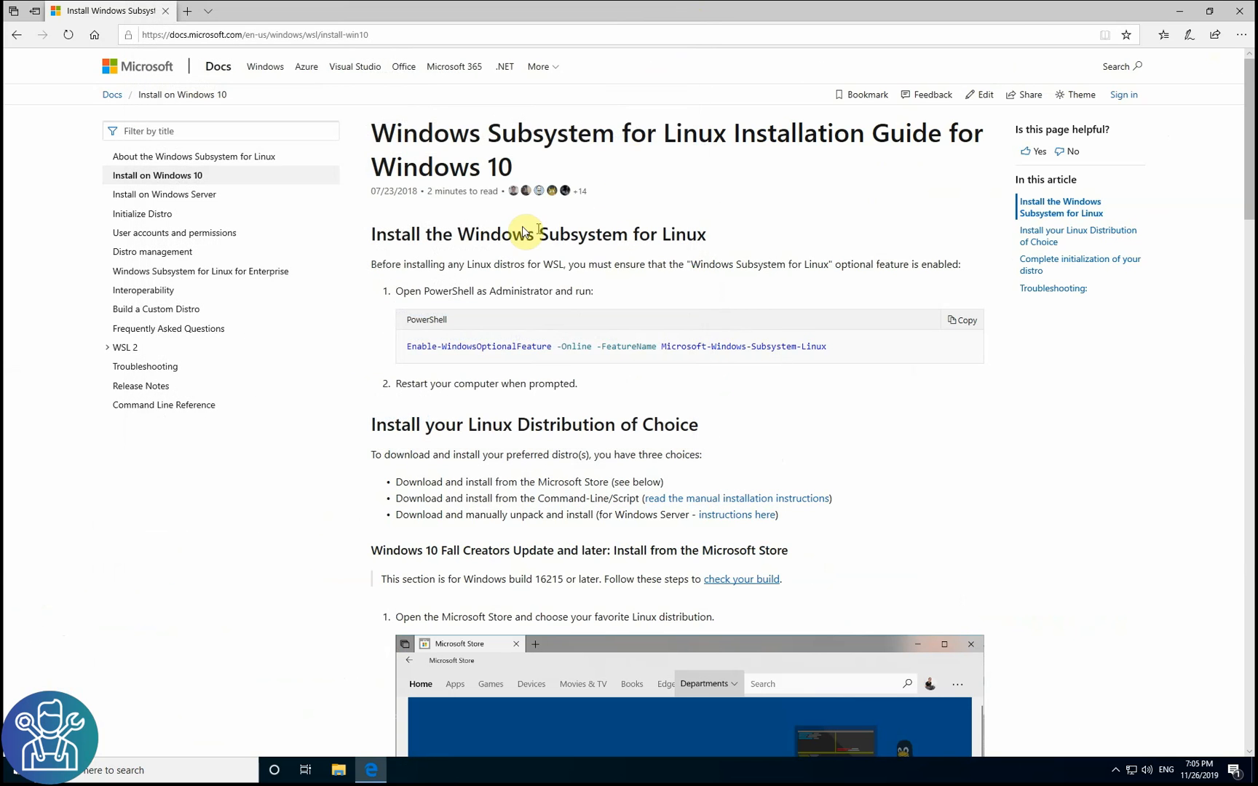
pyautogui.moveTo(528, 234)
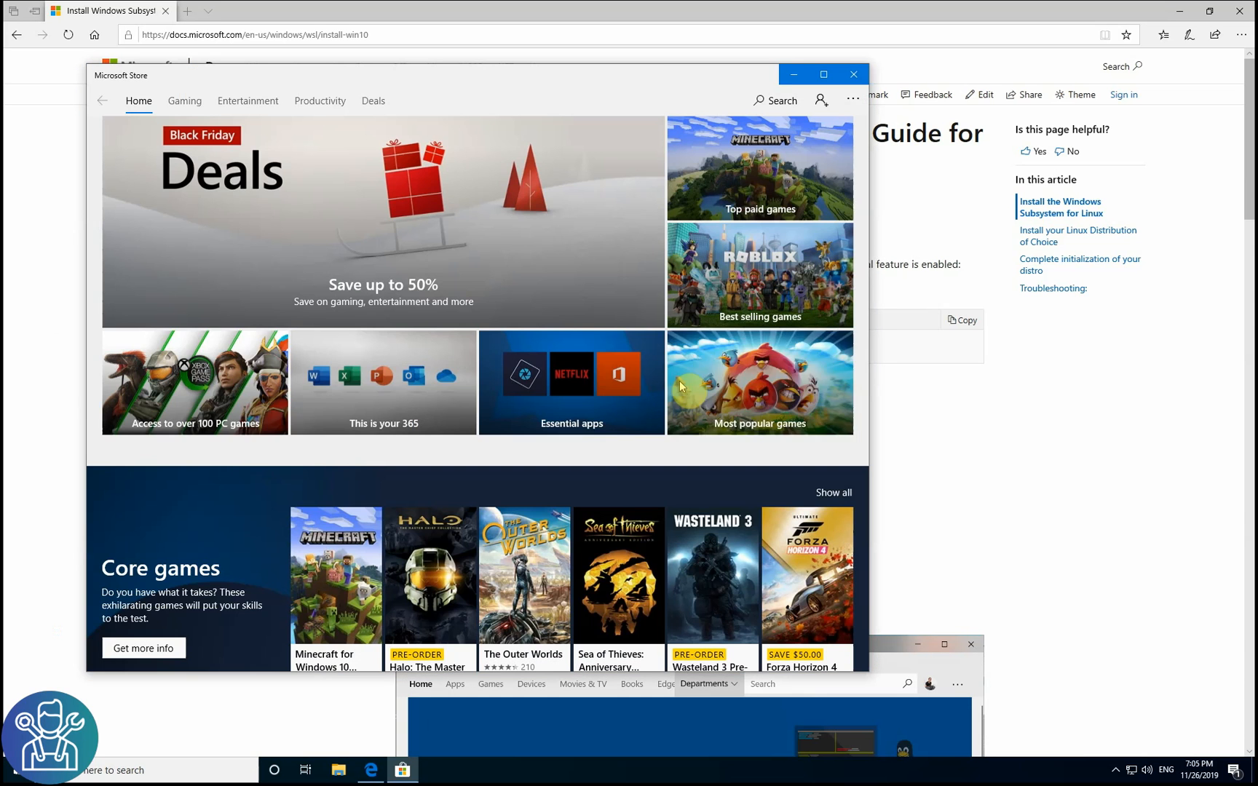
# Step: Check Windows Terminal in Microsoft Store, then view the Ubuntu 18.04 LTS listing
pyautogui.write('term')
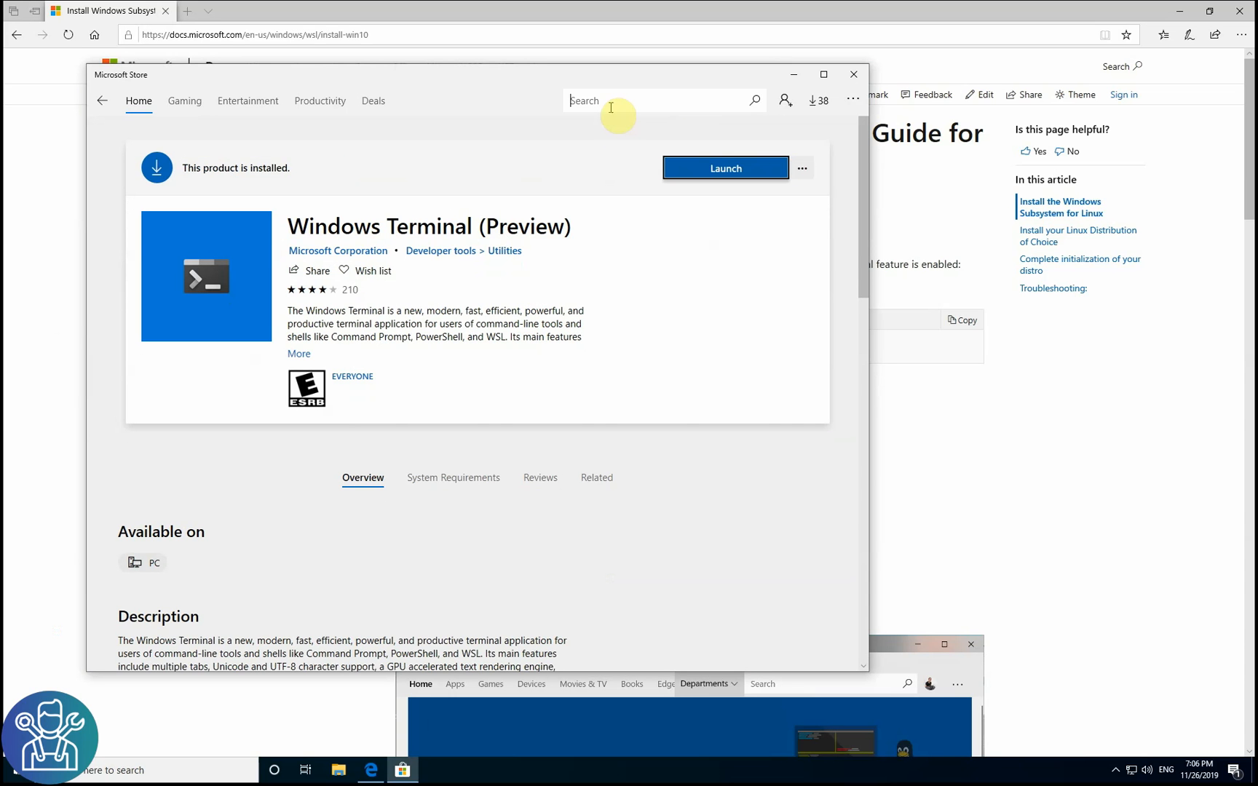
pyautogui.write('ubun')
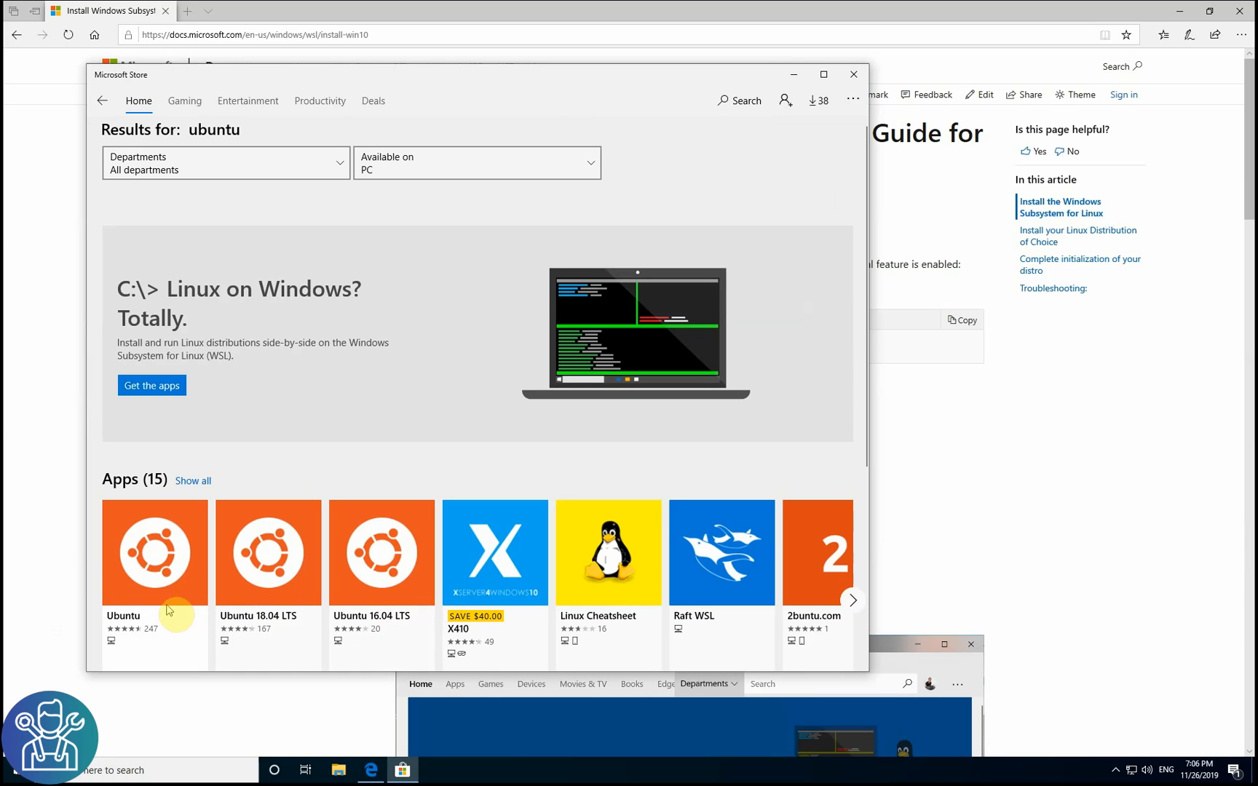
pyautogui.moveTo(268, 618)
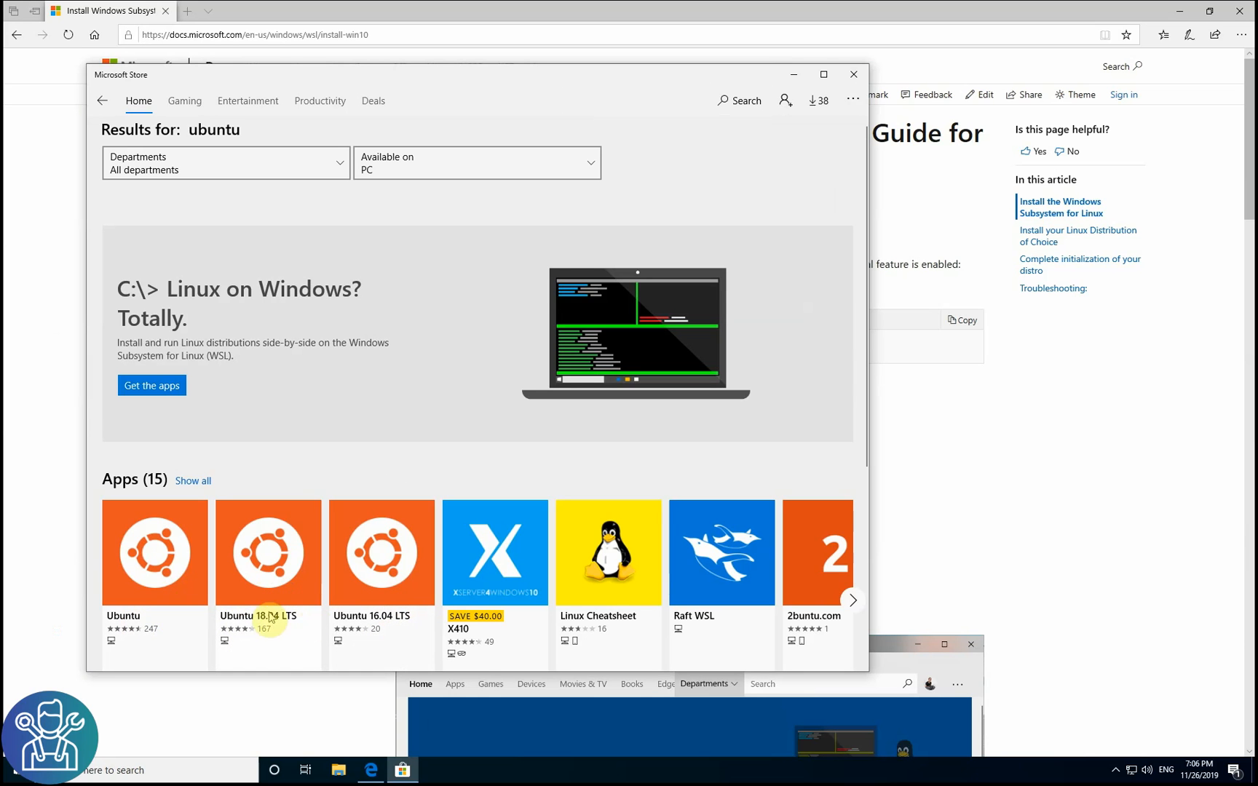
pyautogui.click(155, 551)
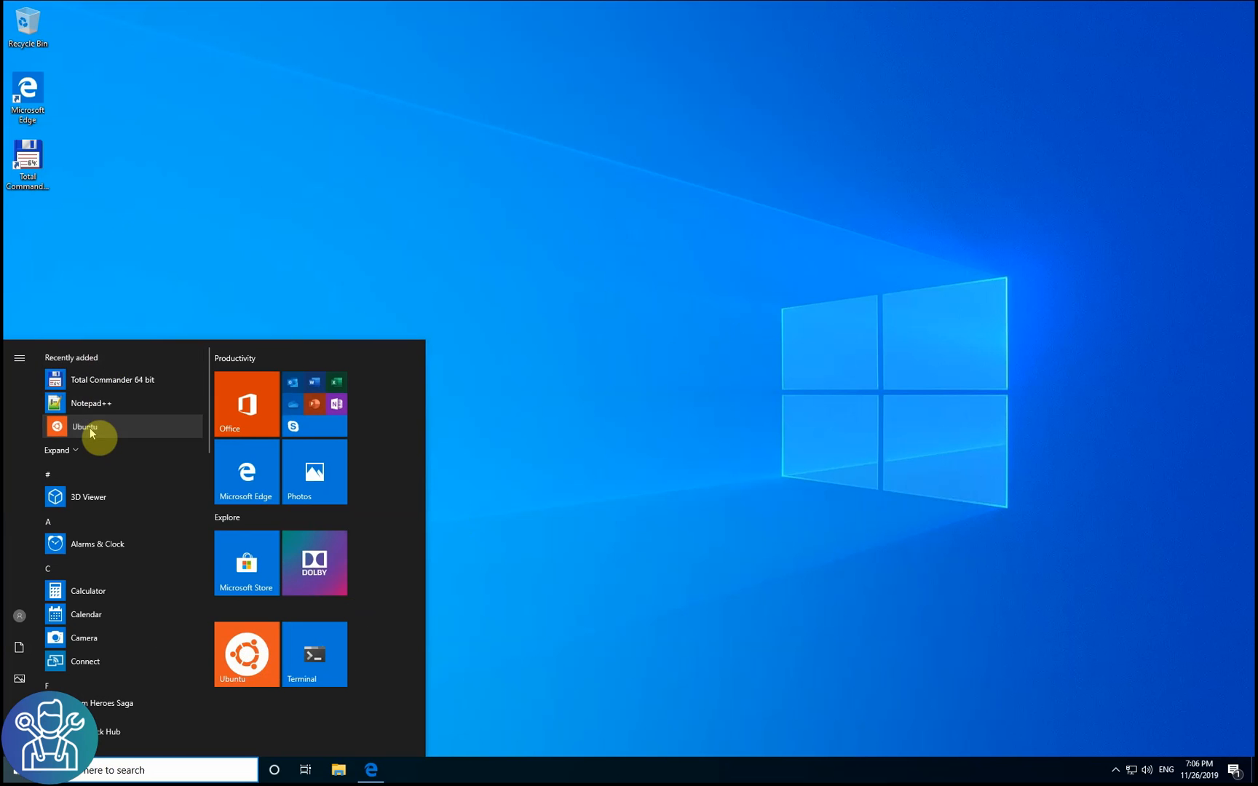
# Step: Launch Windows Terminal (Preview) from the Start menu to a PowerShell prompt
pyautogui.rightClick(84, 426)
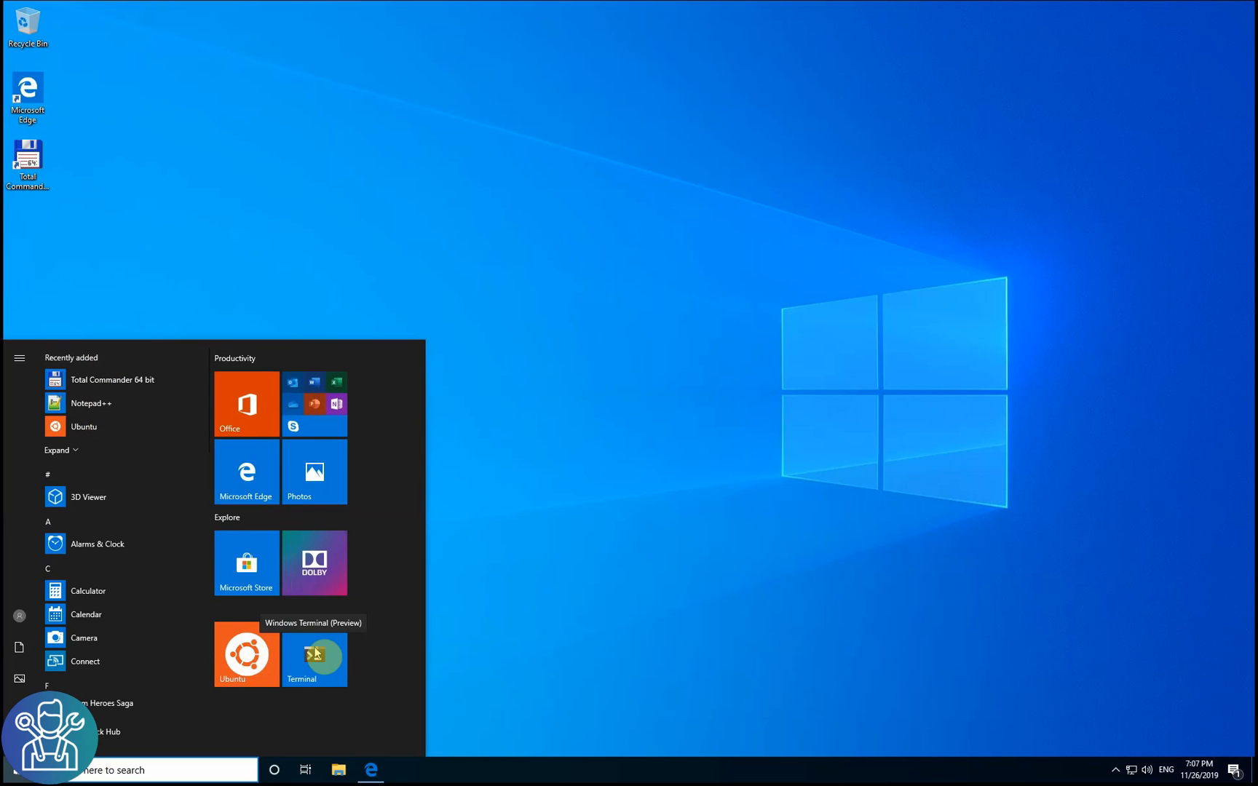
pyautogui.click(314, 656)
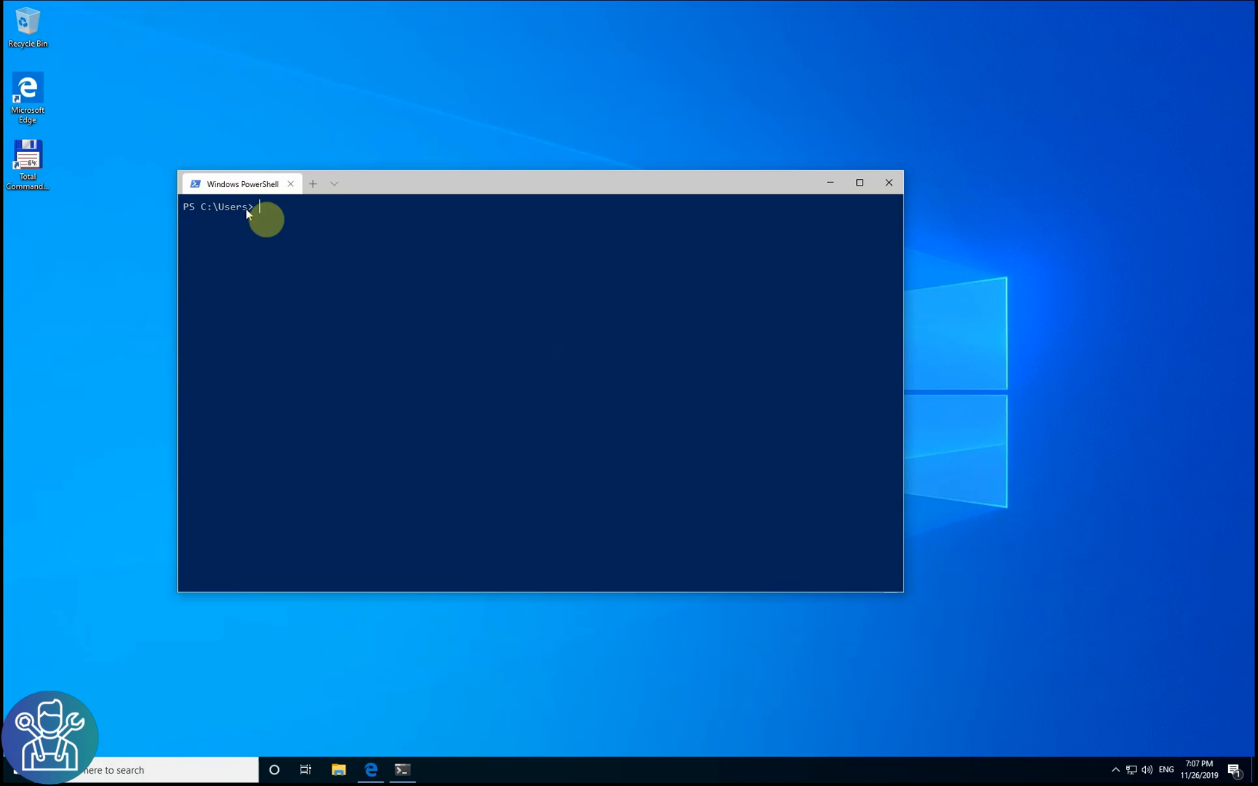
# Step: Run dir in PowerShell, then open an Ubuntu tab from the profile list
pyautogui.write('dir')
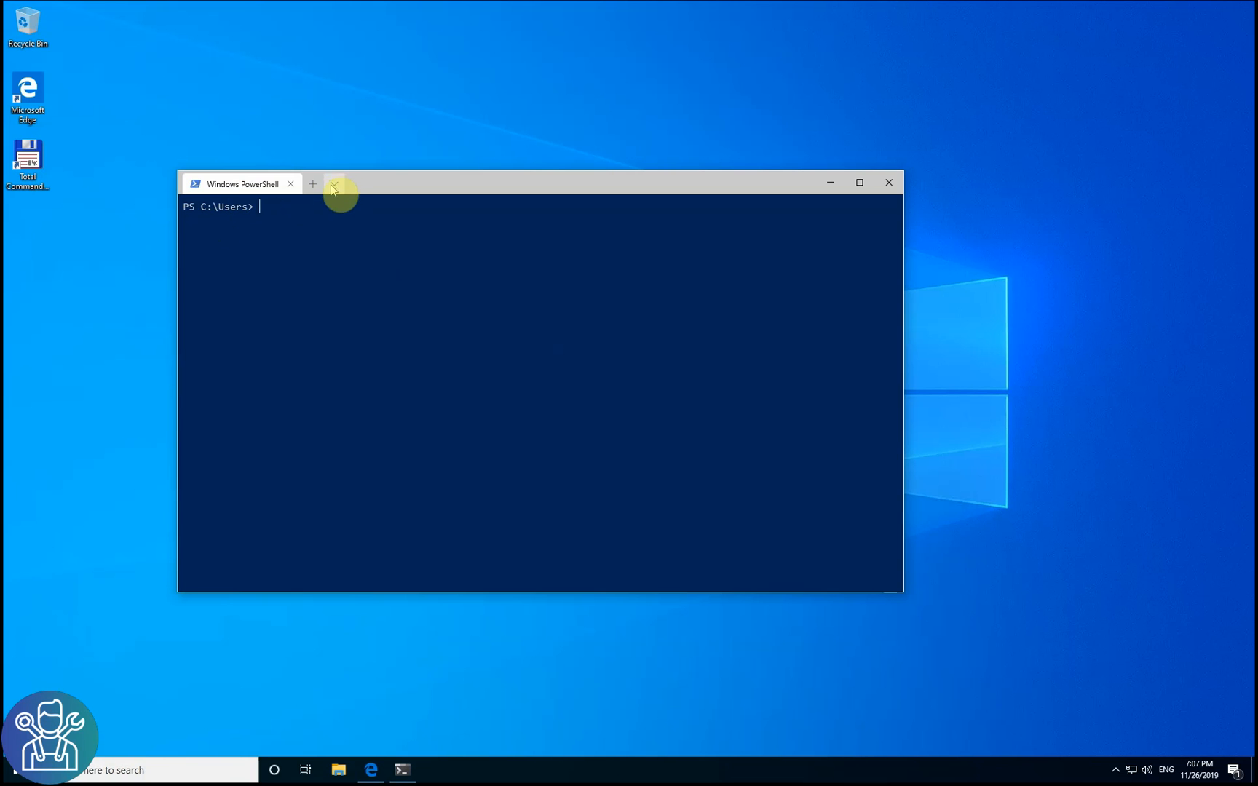
pyautogui.click(333, 184)
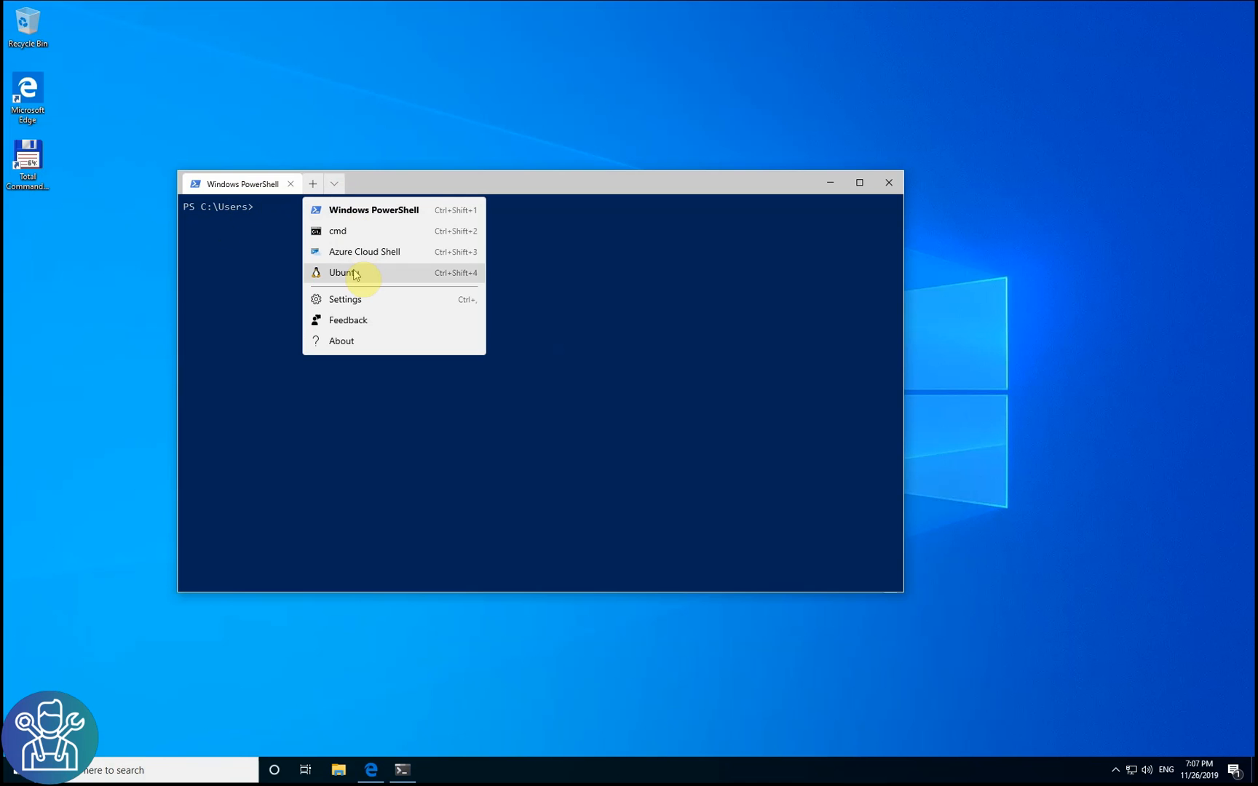
pyautogui.moveTo(359, 231)
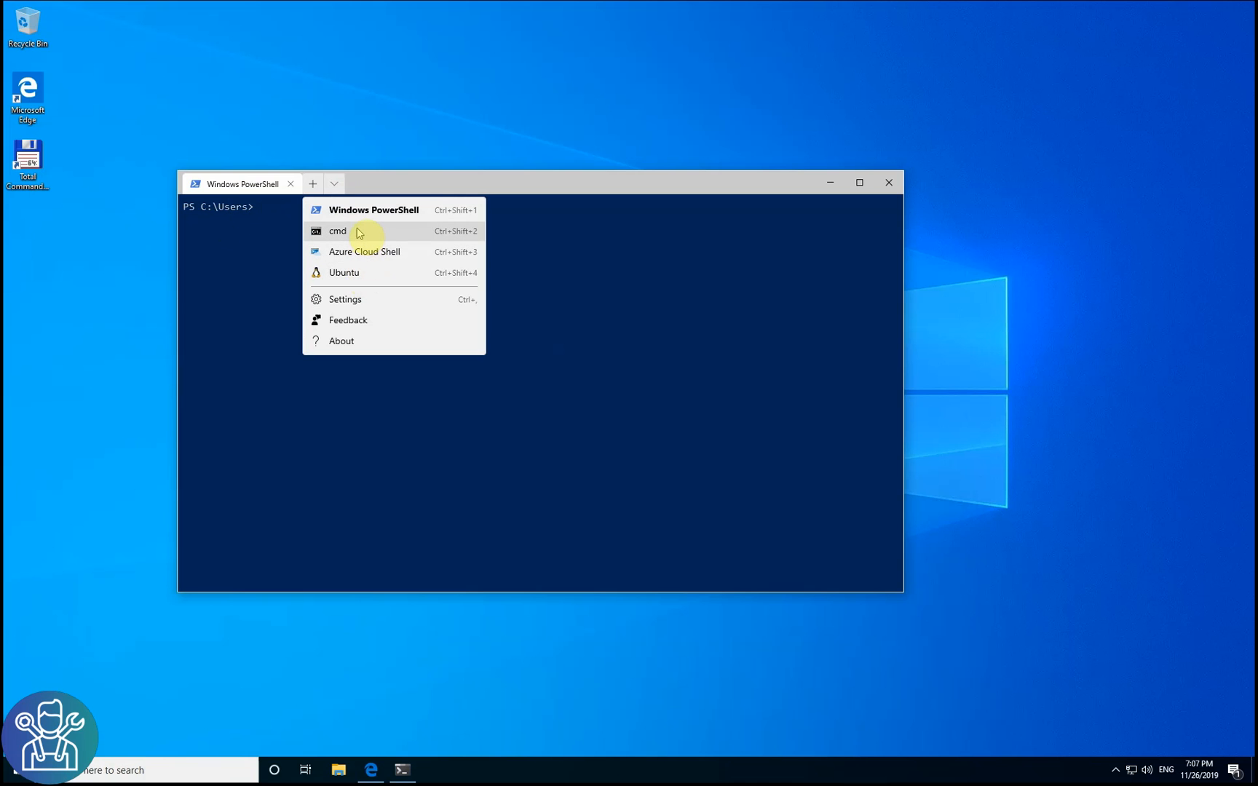
pyautogui.click(343, 272)
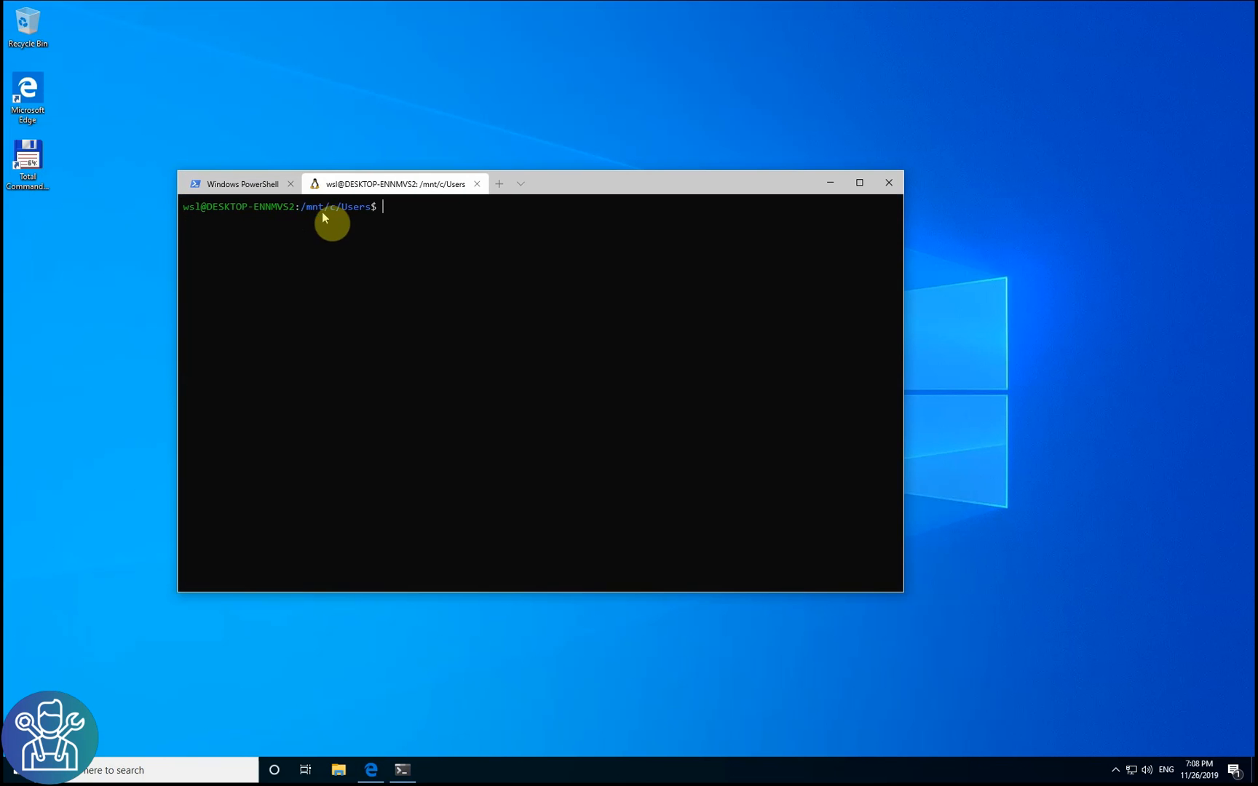
pyautogui.moveTo(425, 235)
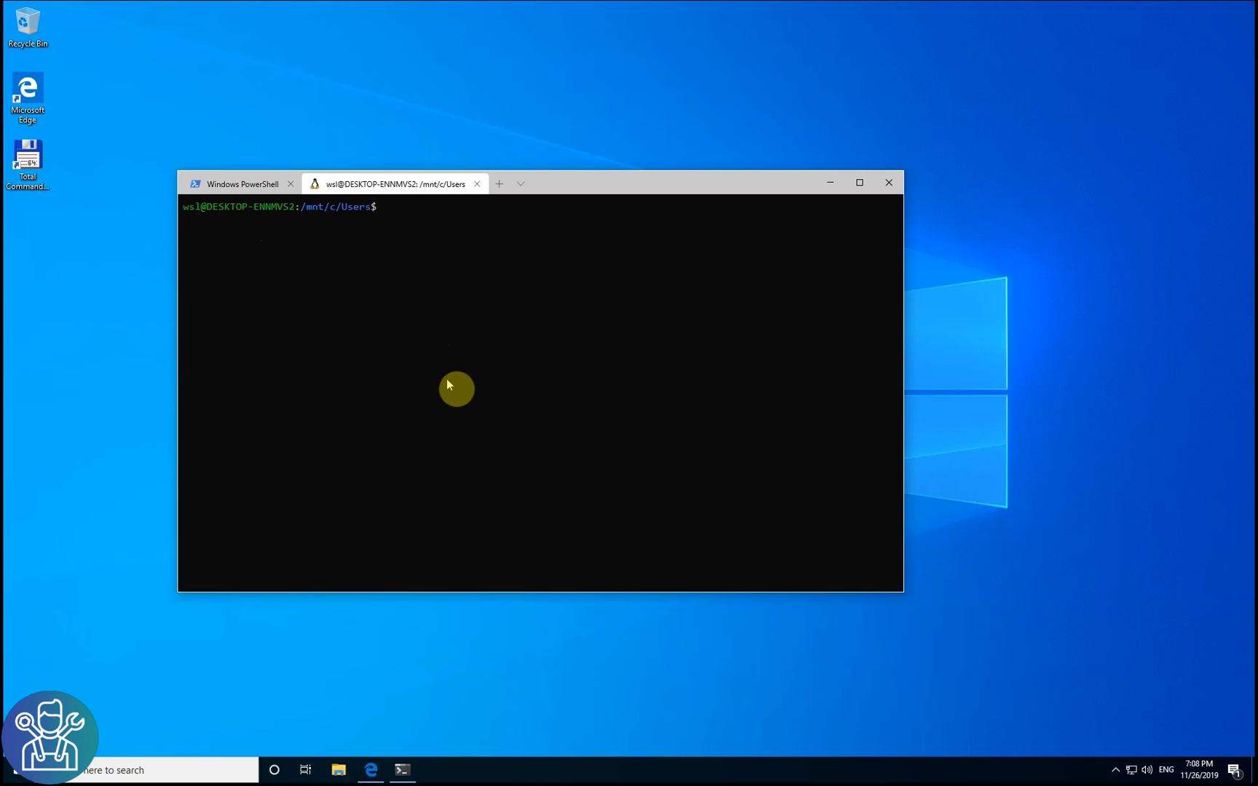
pyautogui.moveTo(557, 191)
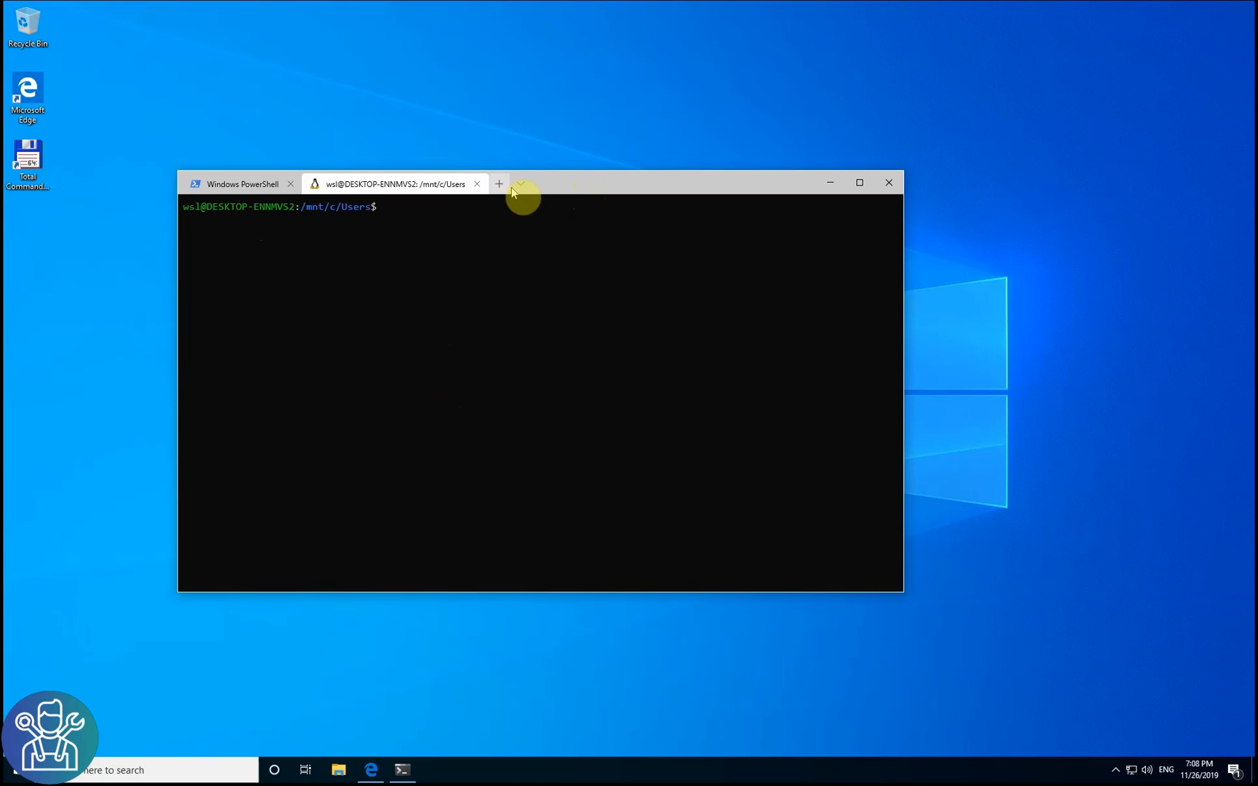
# Step: Open a second Ubuntu tab from the profile dropdown, making three tabs
pyautogui.click(520, 184)
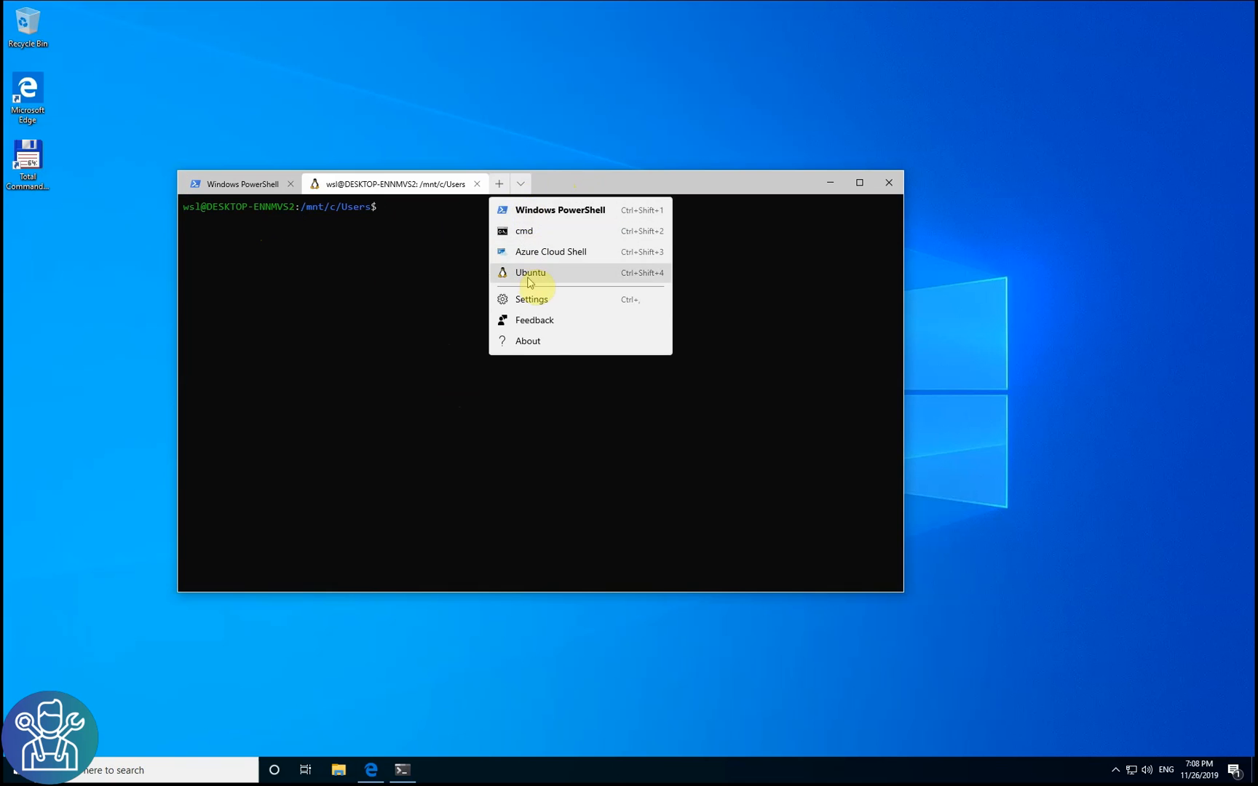
pyautogui.click(530, 272)
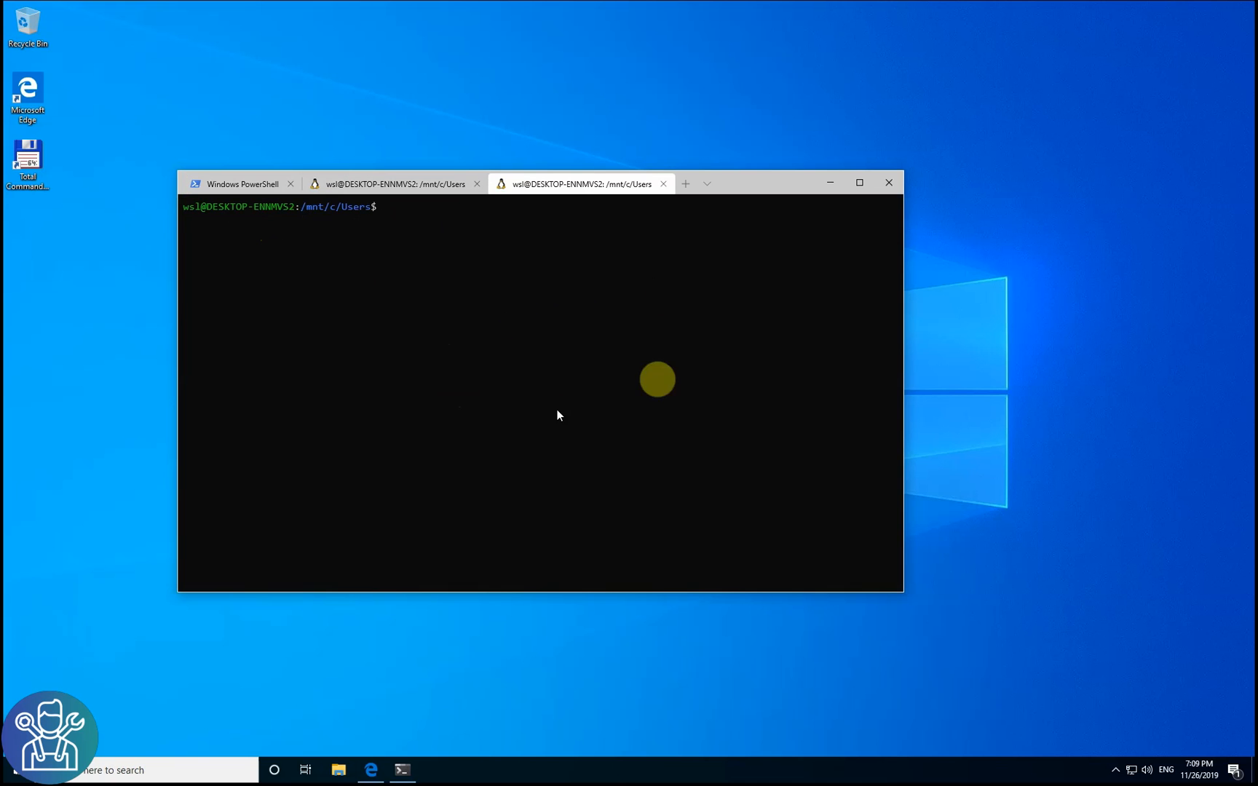